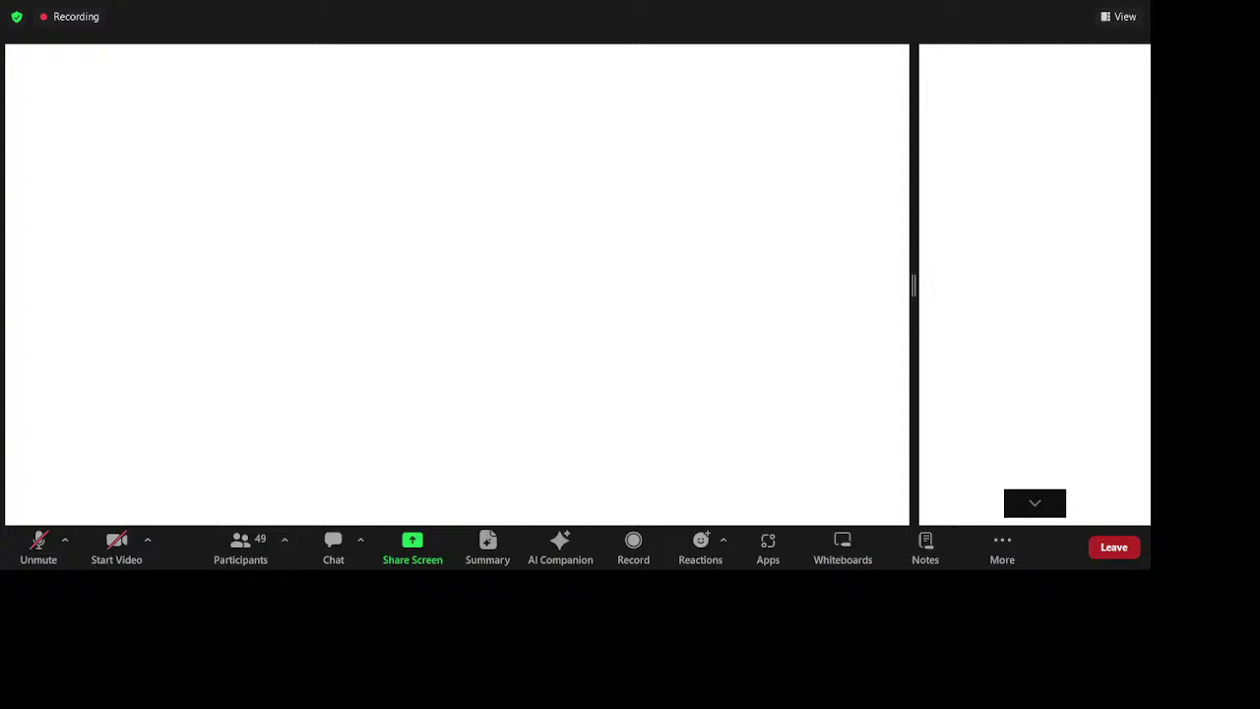
click(1114, 547)
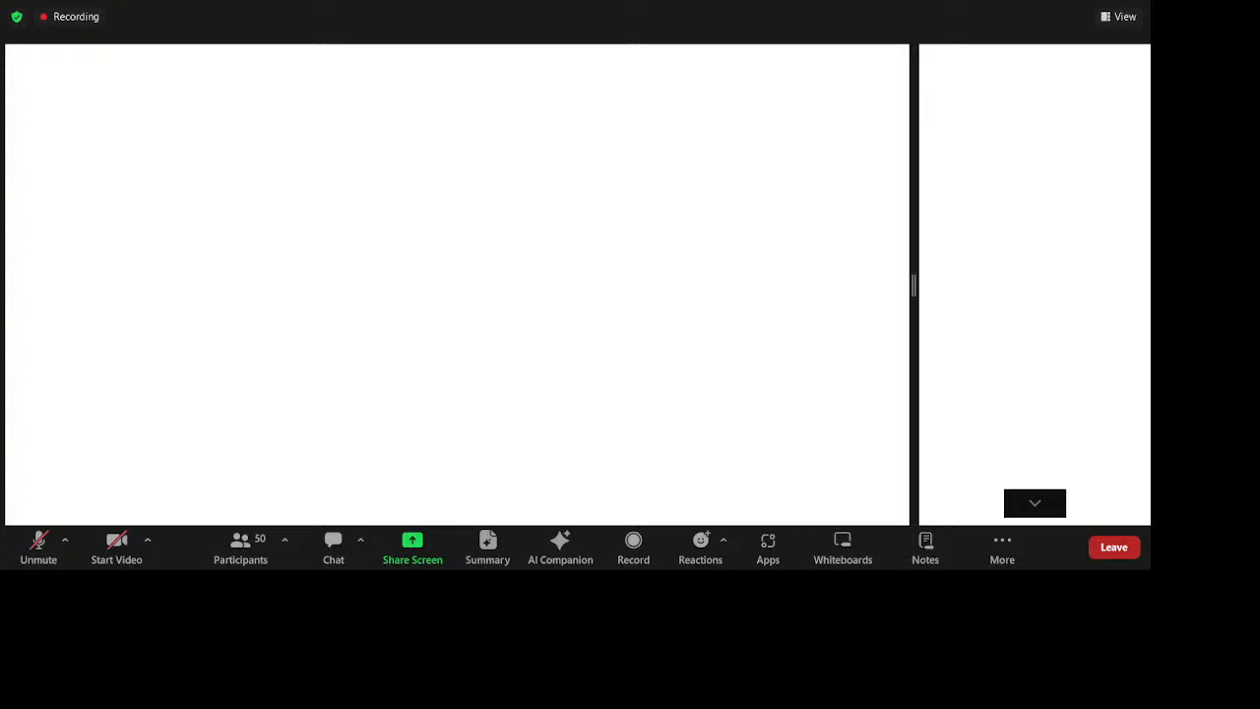
mouse_move(83, 82)
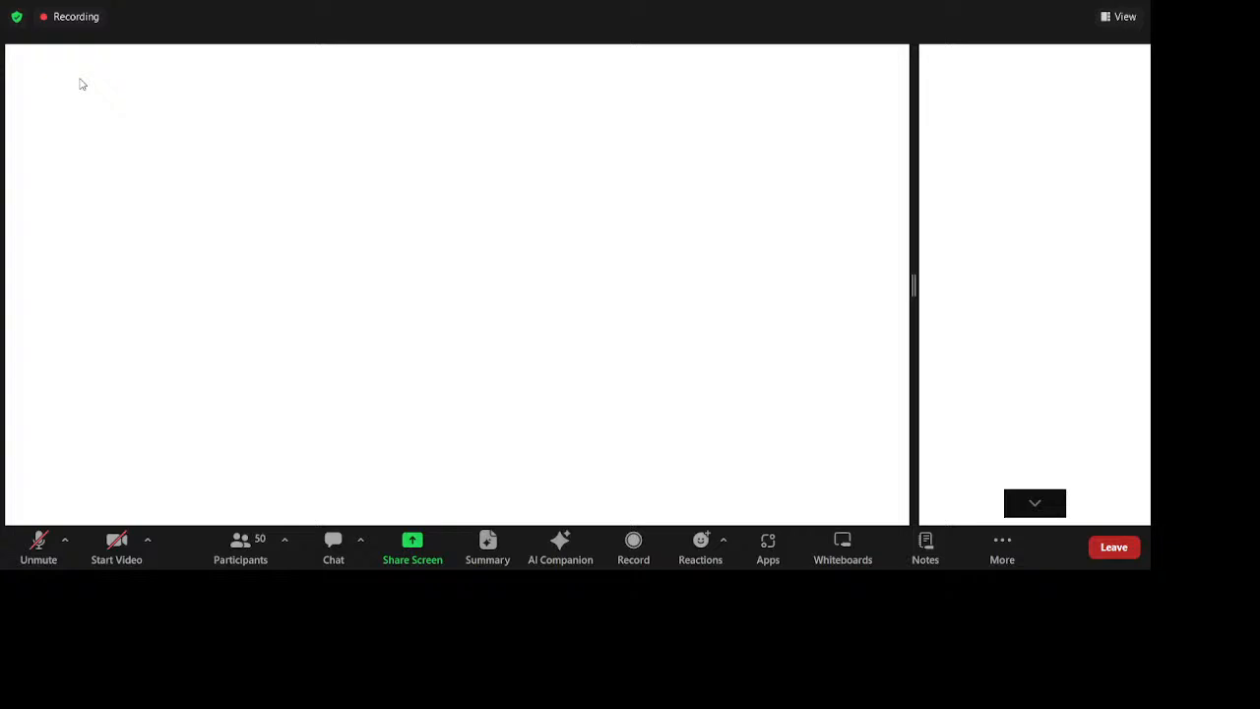